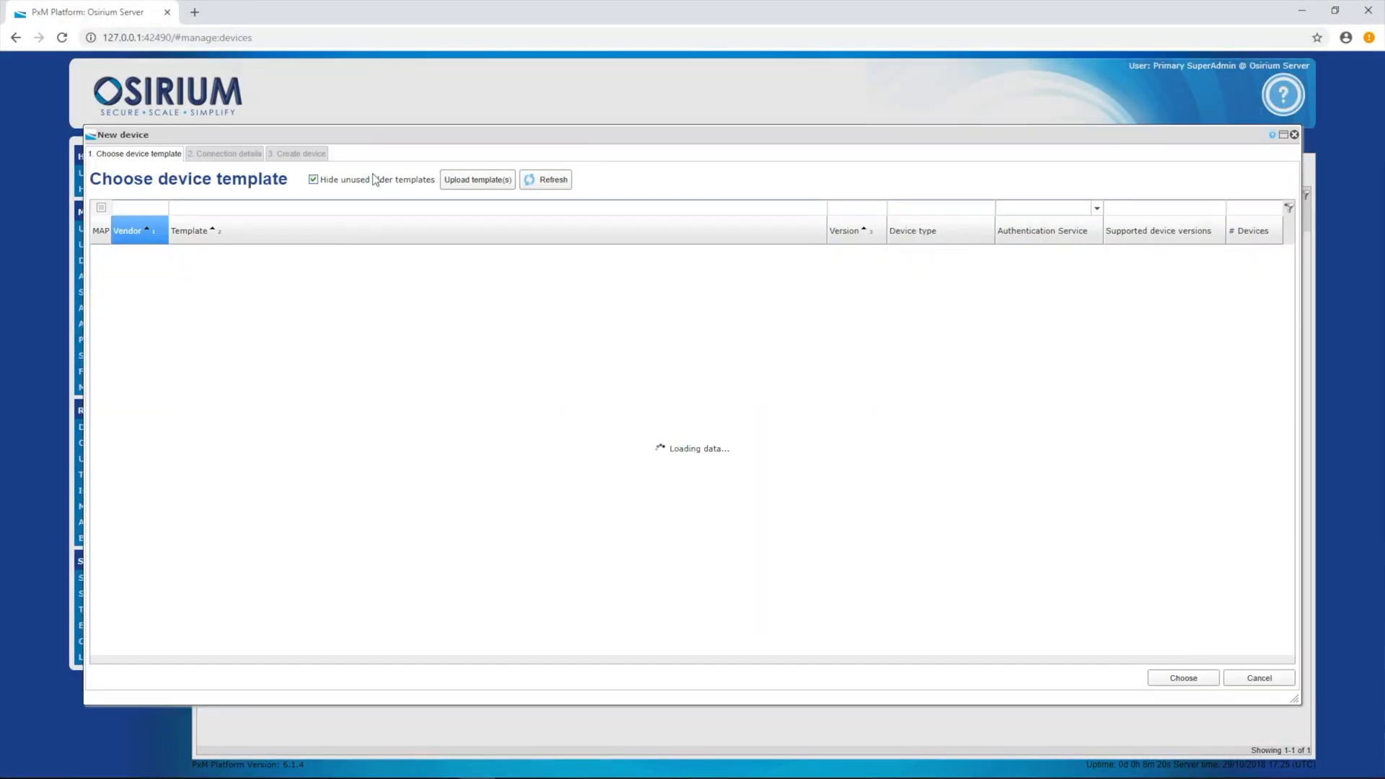
# Filter the device template list by 'windows' to show only Windows Server templates.
pyautogui.write('windows')
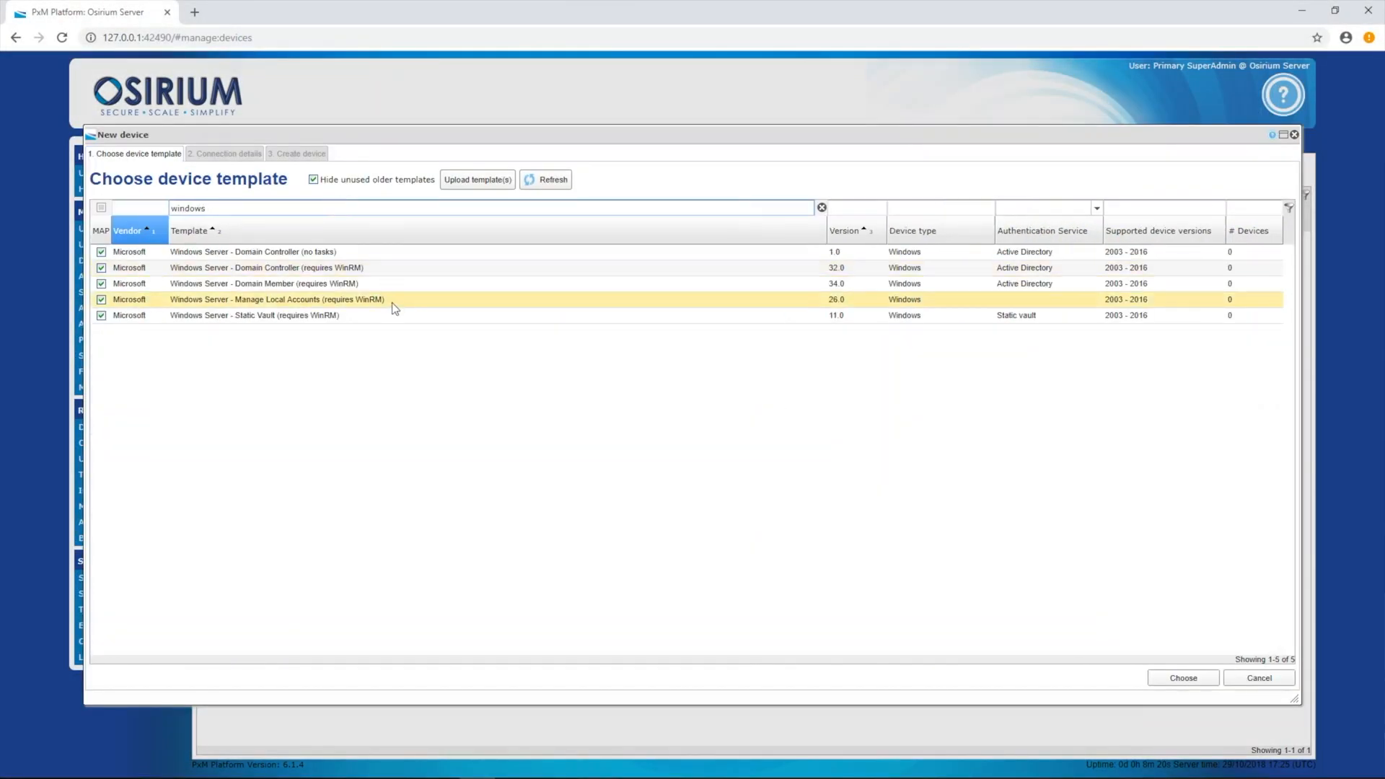
# Use the Windows Server - Manage Local Accounts template with hostname WINSVR-203, IP 10.9.221.203, and Administrator credentials.
pyautogui.click(1181, 678)
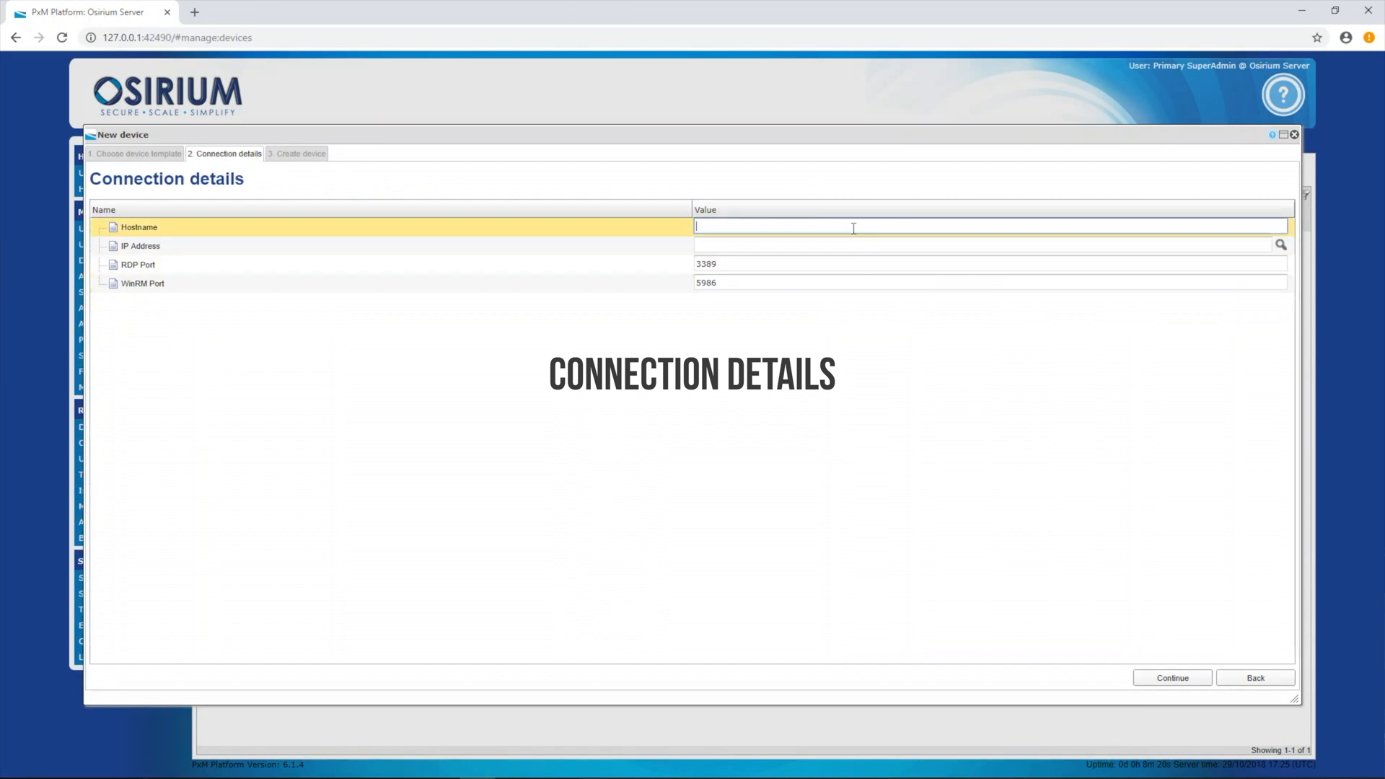
pyautogui.write('WINSVR-203')
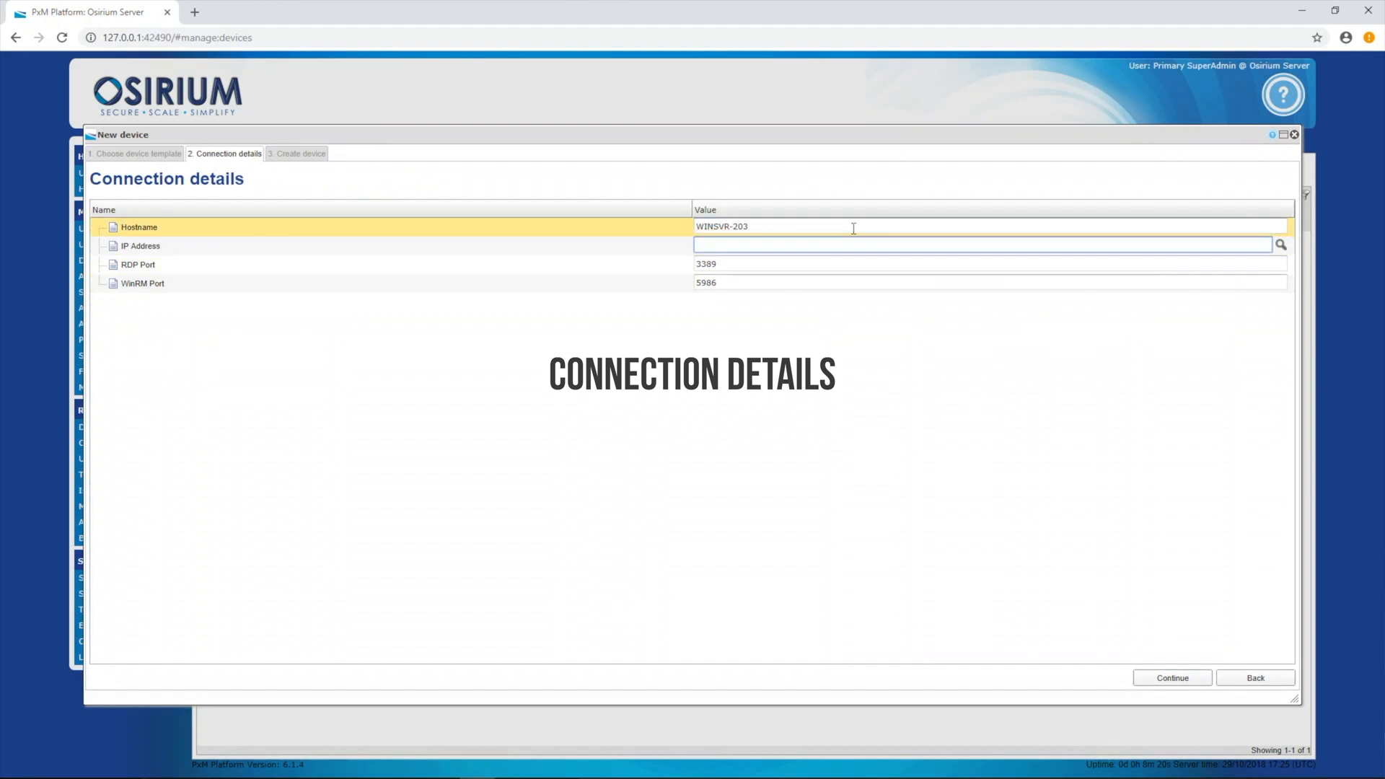
pyautogui.write('10.9.221.203')
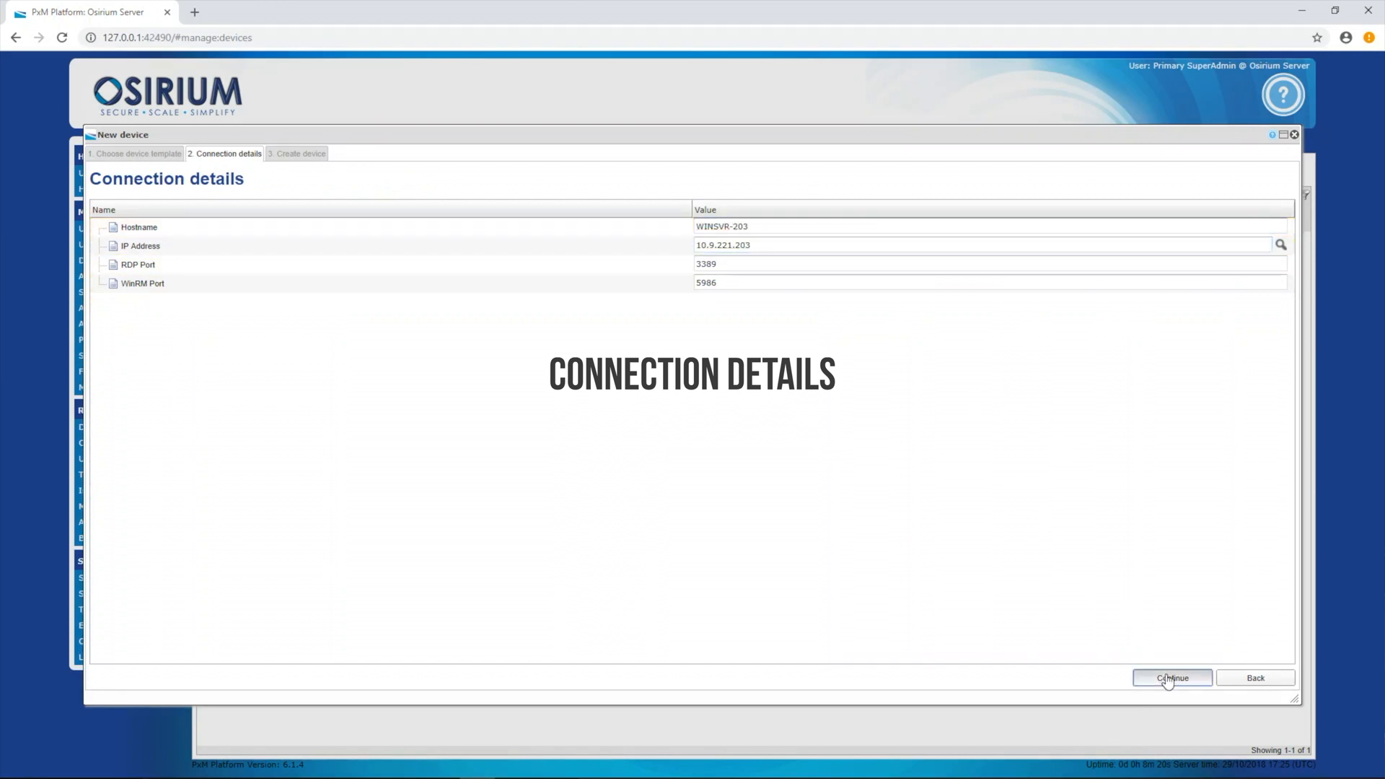
pyautogui.click(1172, 678)
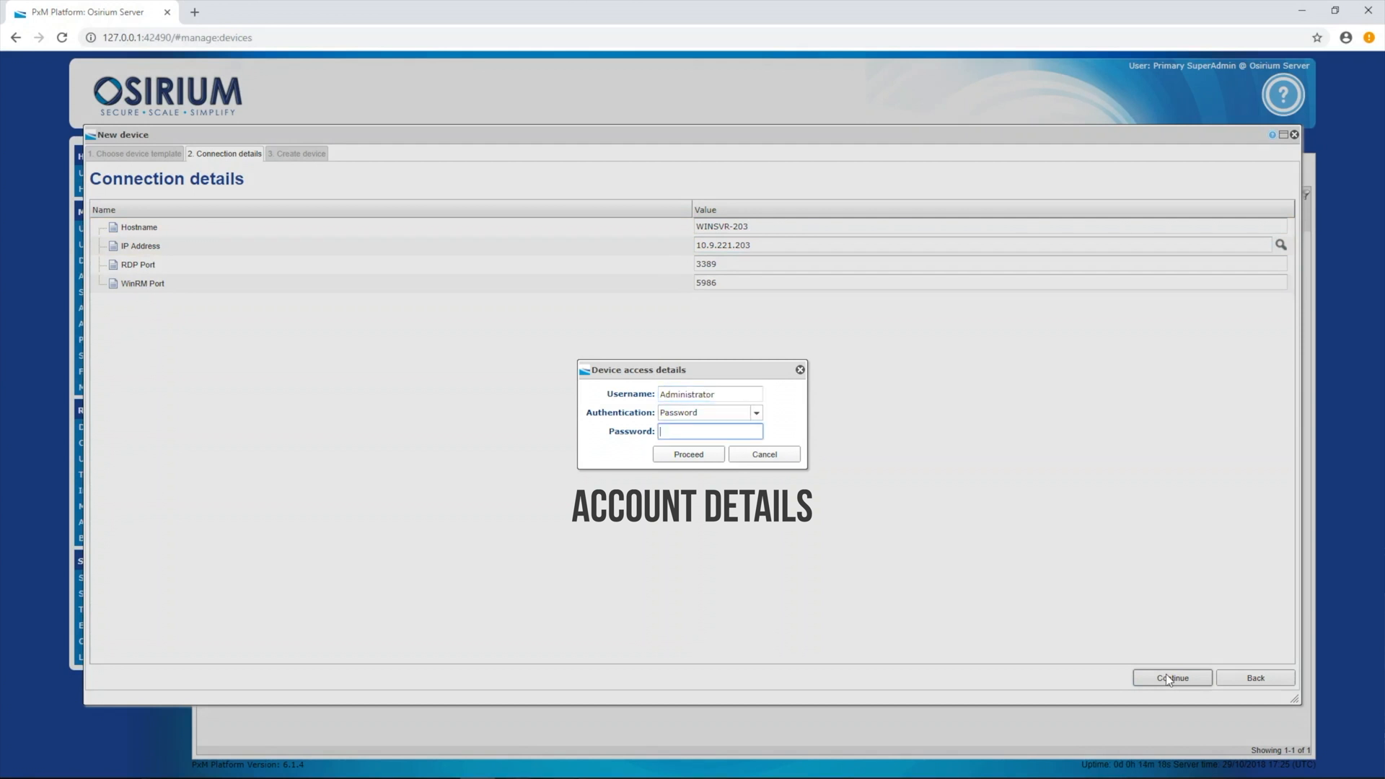
pyautogui.click(688, 453)
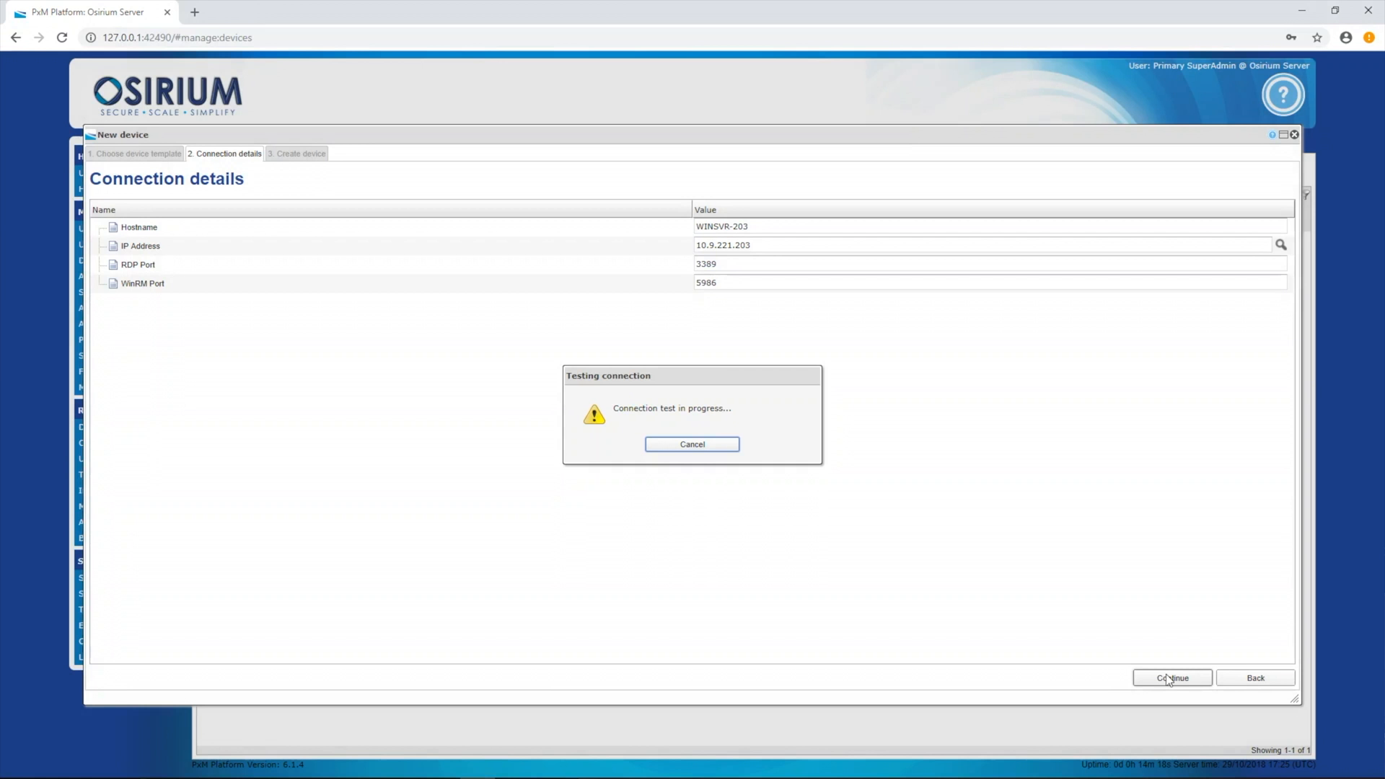
# Name the device Svr-Live-203 and create it so it appears in Manage devices.
pyautogui.click(1171, 677)
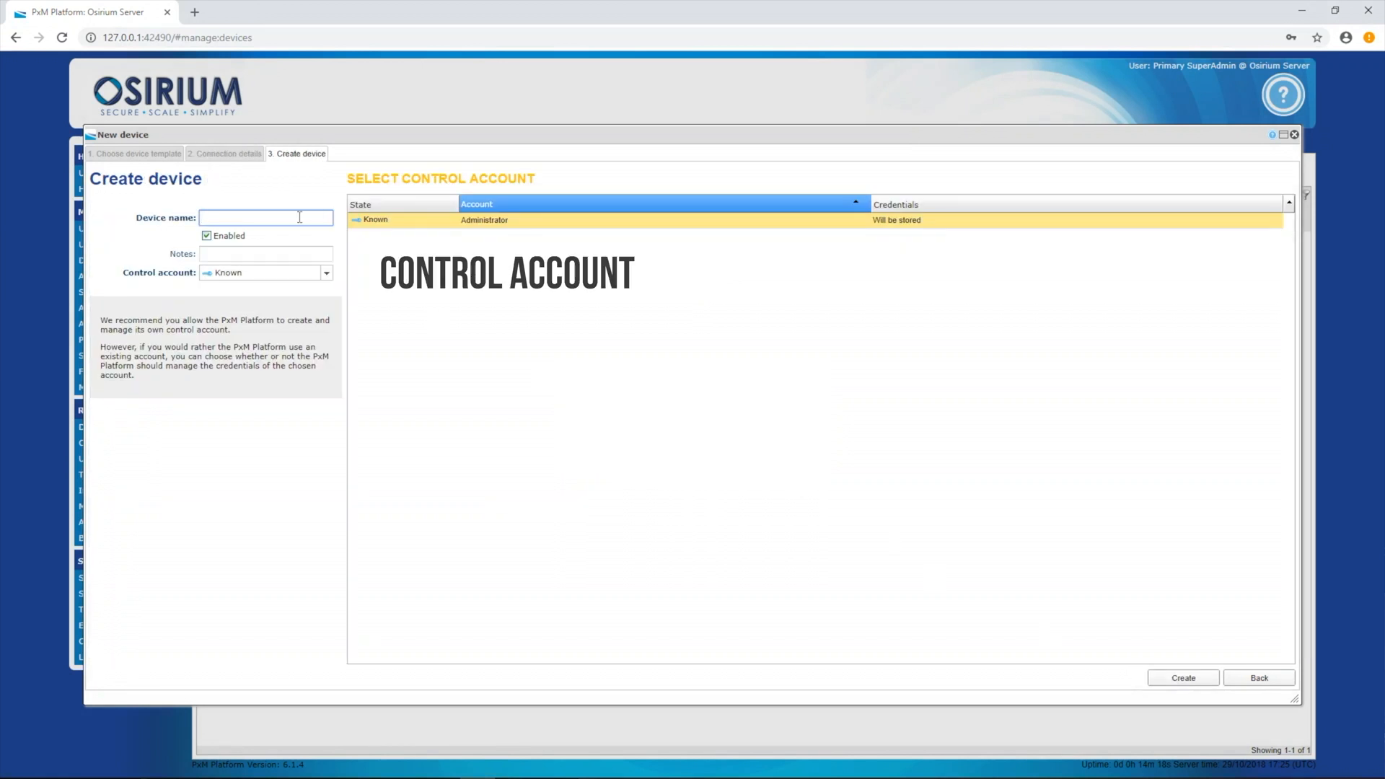
pyautogui.write('Svr-Live-2')
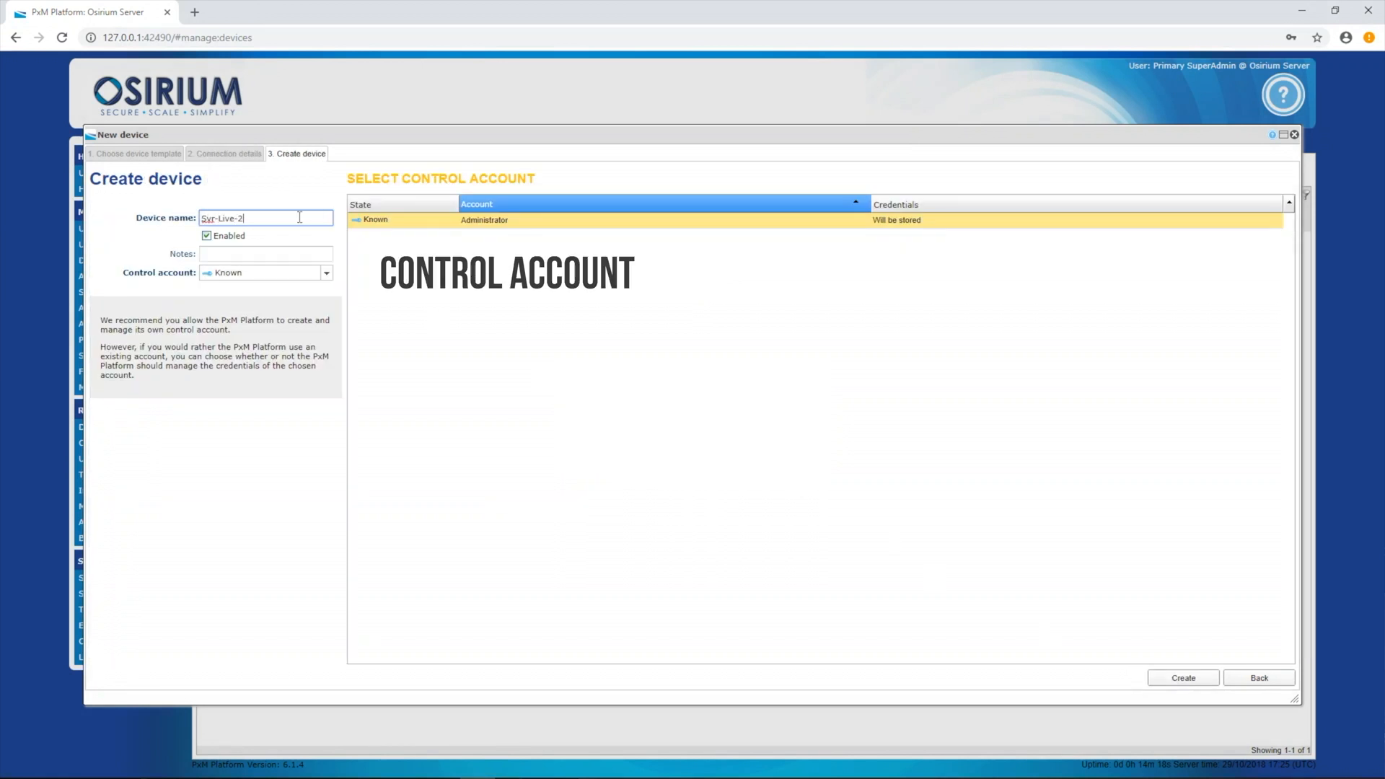
pyautogui.write('03')
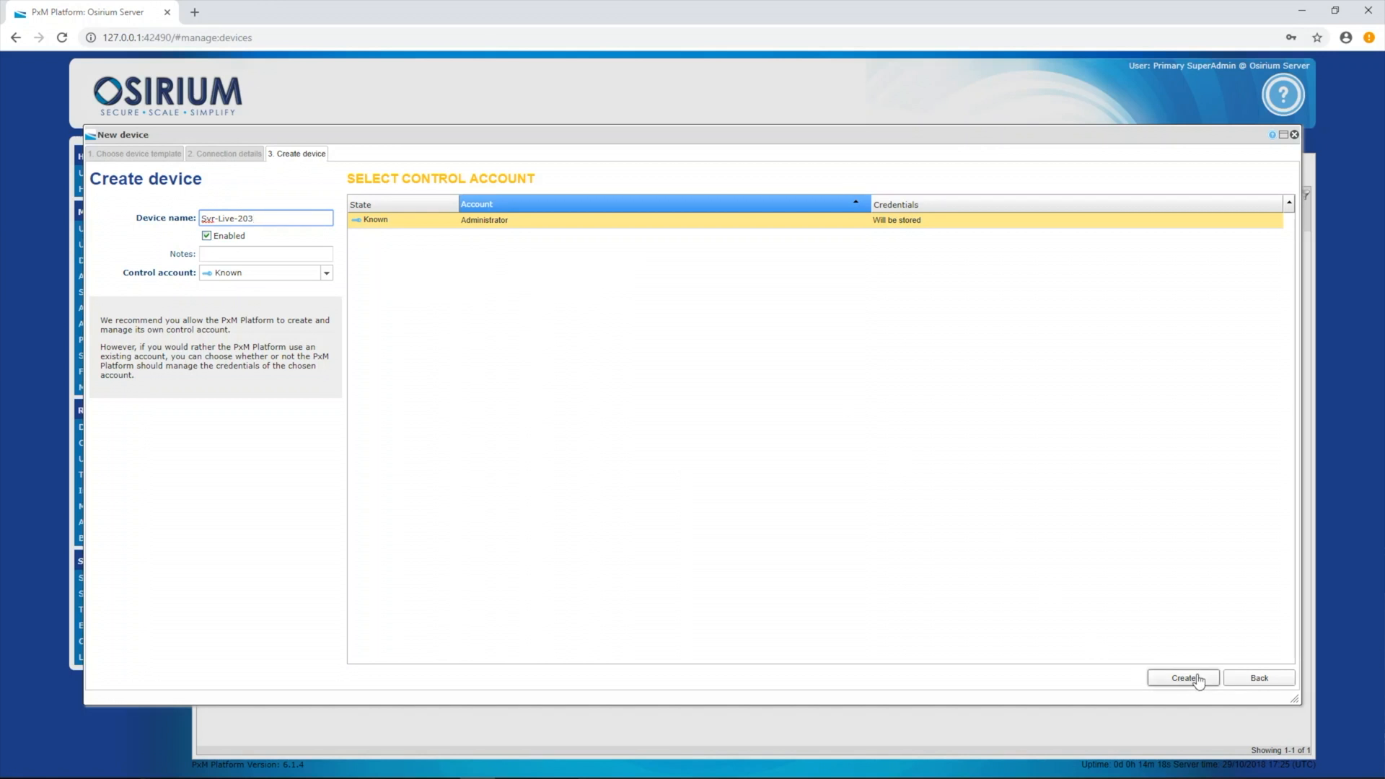
pyautogui.click(1183, 677)
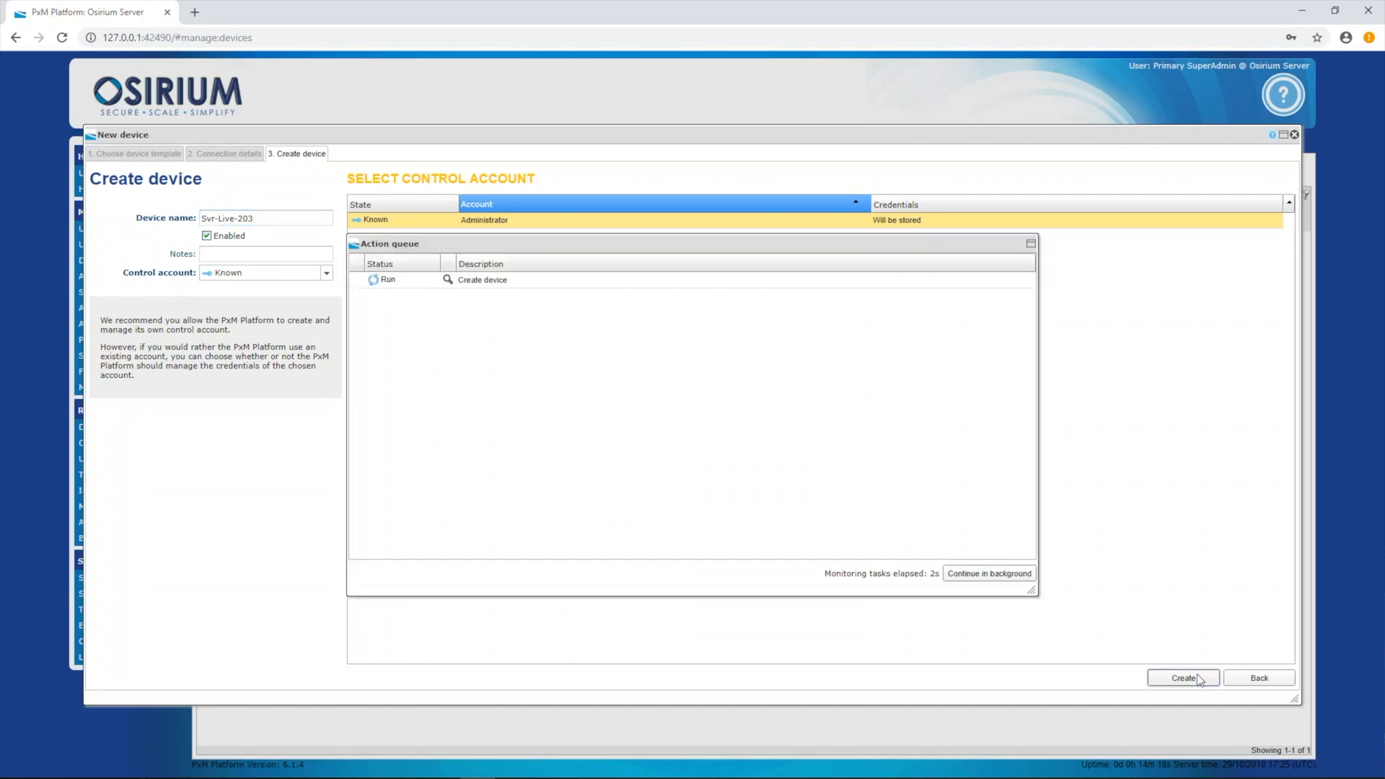
pyautogui.click(1182, 678)
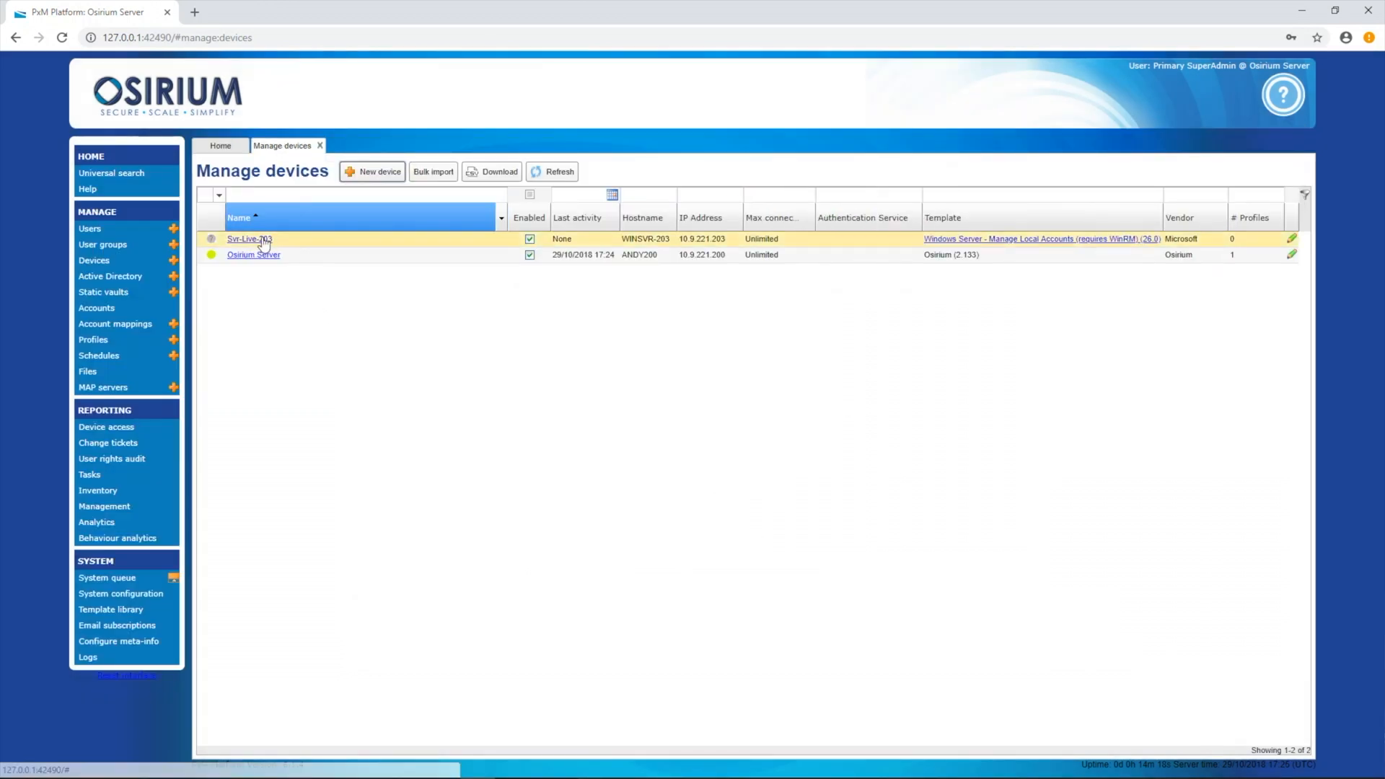